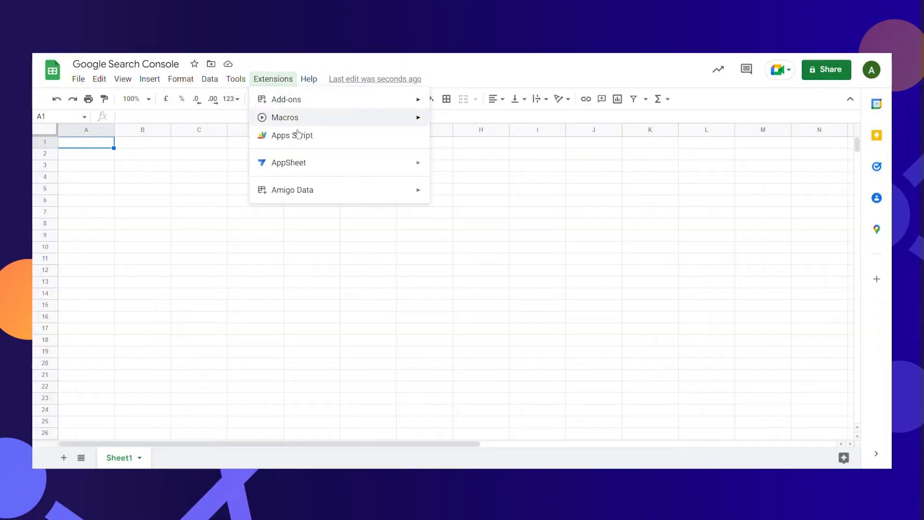
Launch the Amigo Data add-on sidebar from Extensions.
{"action": "left_click", "coordinate": [292, 189]}
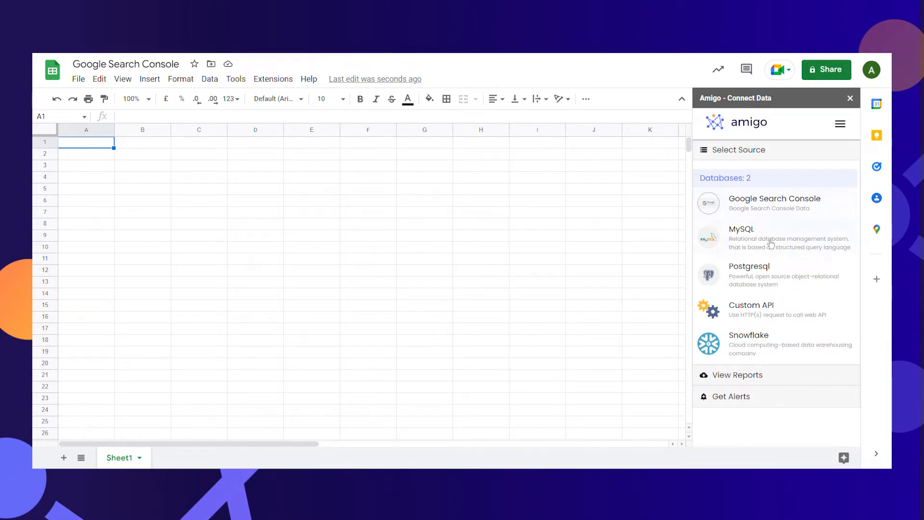
{"action": "mouse_move", "coordinate": [801, 348]}
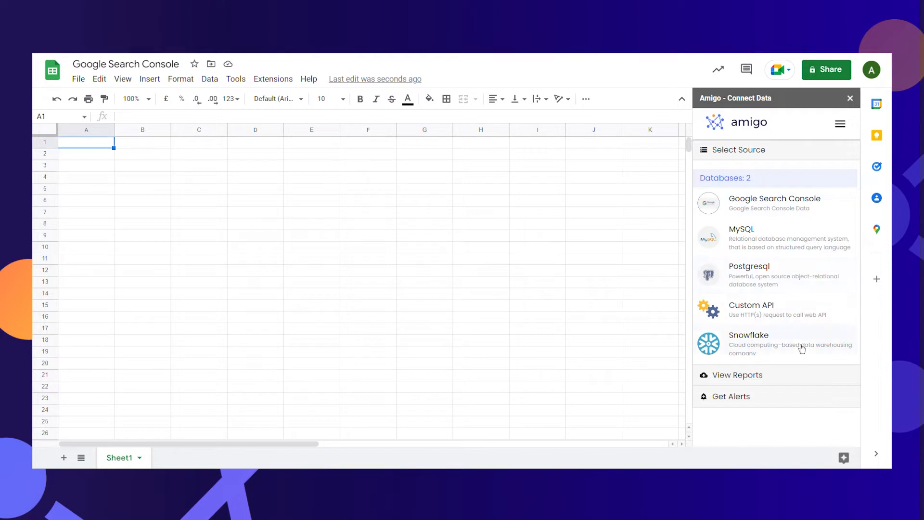
Authorize a Google Search Console connection named 'My Google Search Console 1'.
{"action": "left_click", "coordinate": [774, 200]}
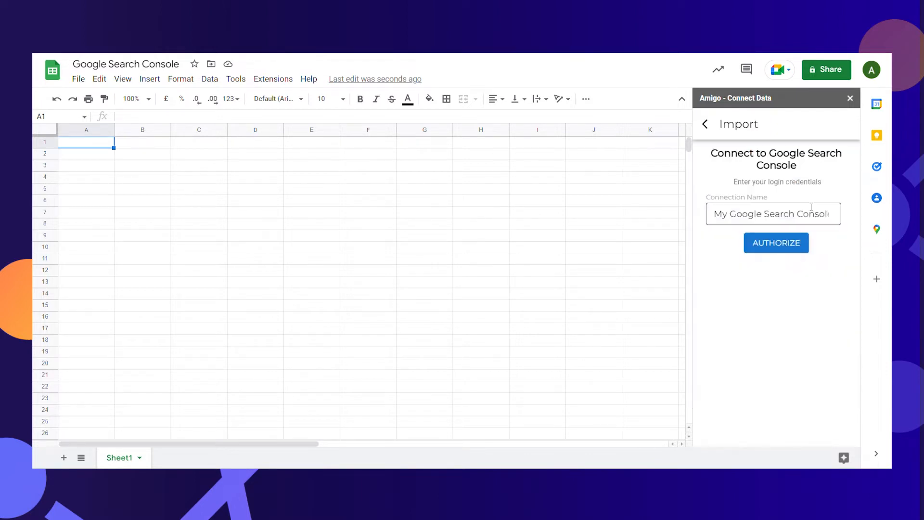
{"action": "type", "text": "1"}
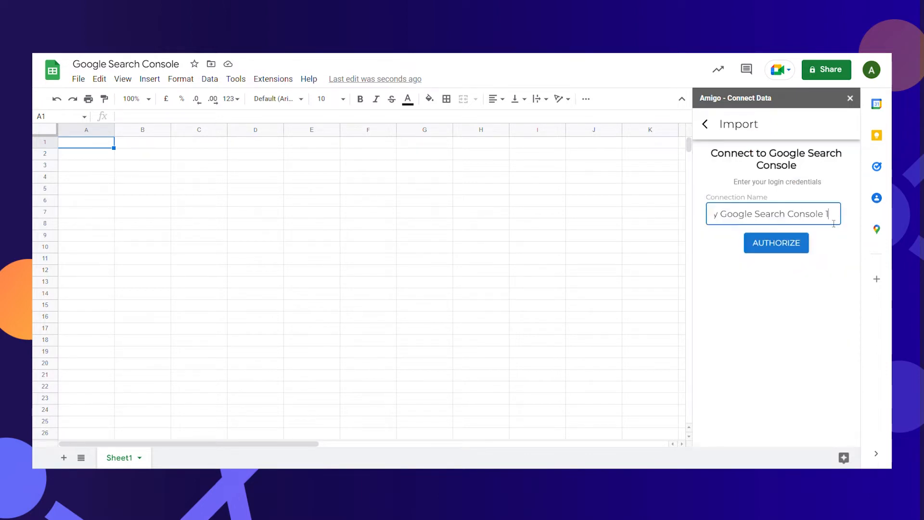
{"action": "left_click", "coordinate": [775, 243]}
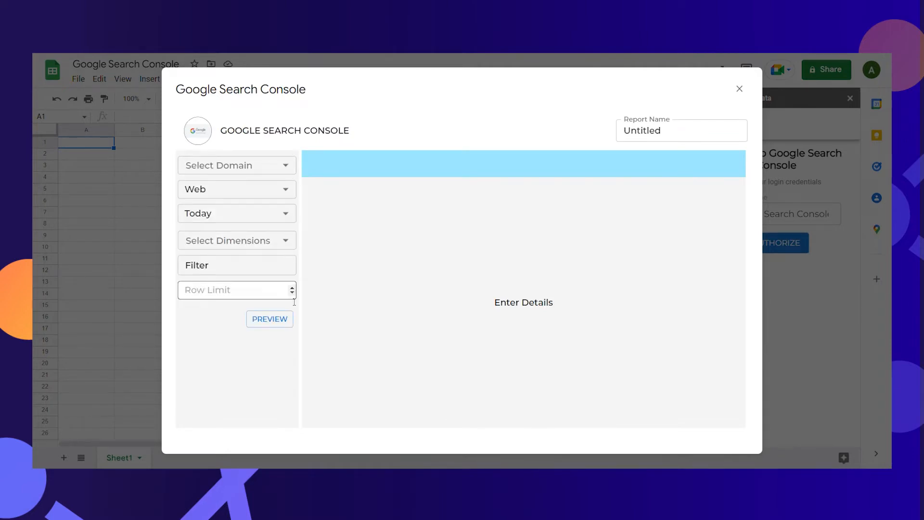
Preview and import the 7-day blog.tryamigo.com report by date into a new sheet.
{"action": "left_click", "coordinate": [236, 165]}
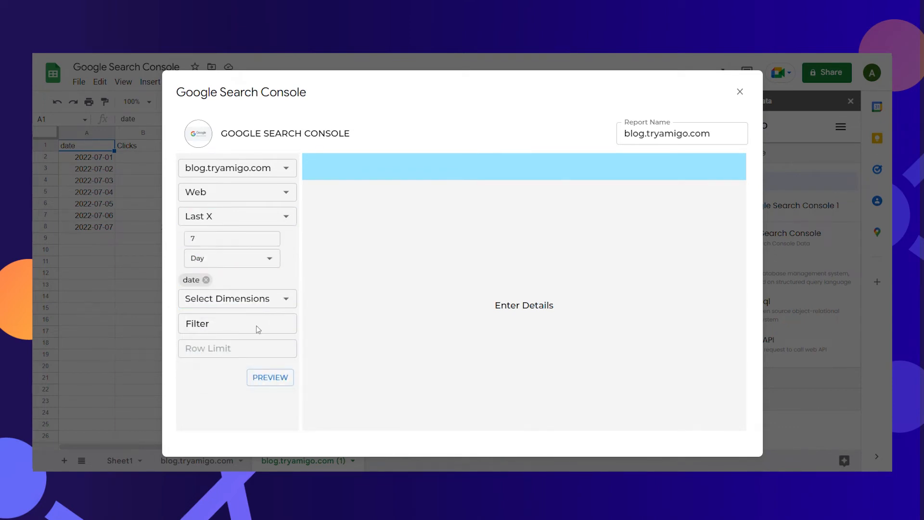
{"action": "left_click", "coordinate": [270, 377]}
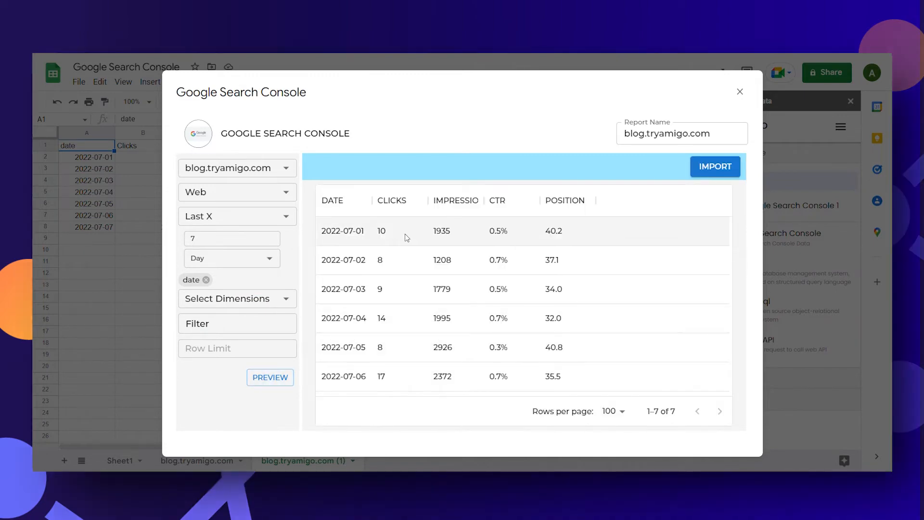
{"action": "left_click", "coordinate": [715, 166]}
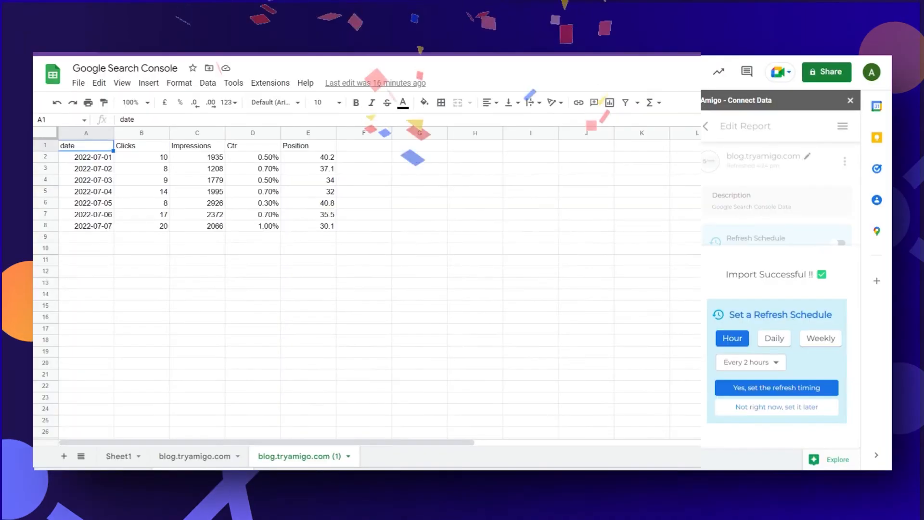
Choose 'Not right now, set it later' for refresh, then return to Amigo's data sources.
{"action": "left_click", "coordinate": [704, 126]}
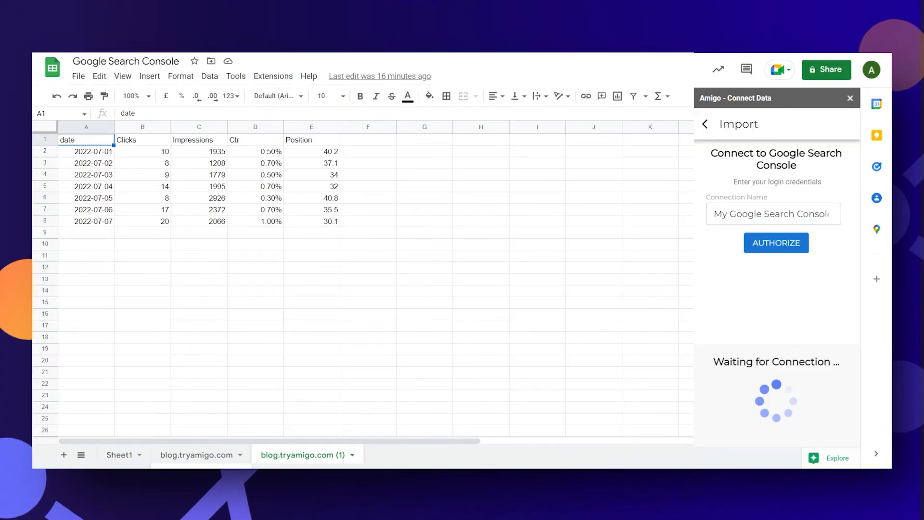
{"action": "left_click", "coordinate": [775, 242]}
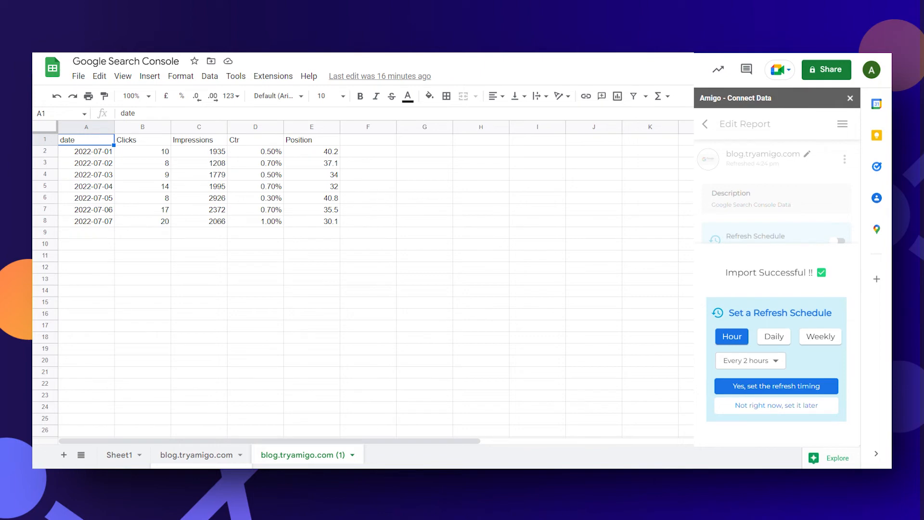
{"action": "mouse_move", "coordinate": [805, 349]}
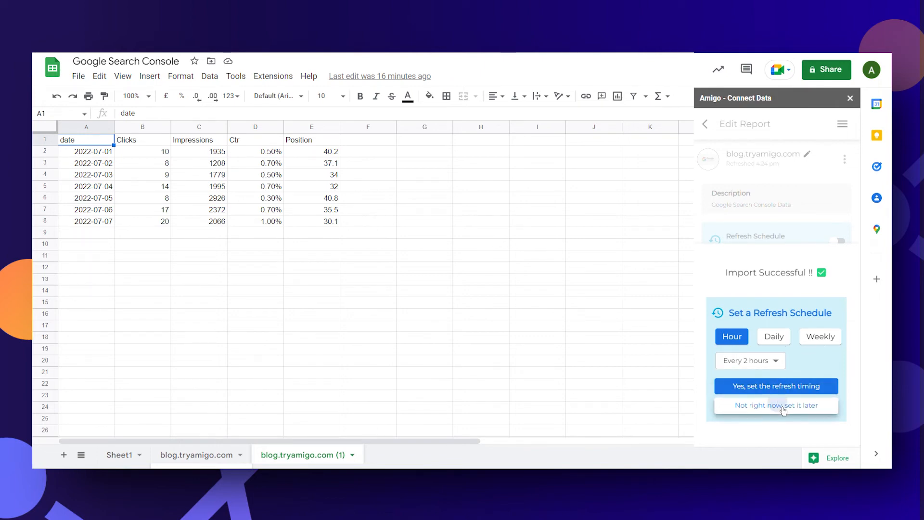
{"action": "left_click", "coordinate": [775, 405]}
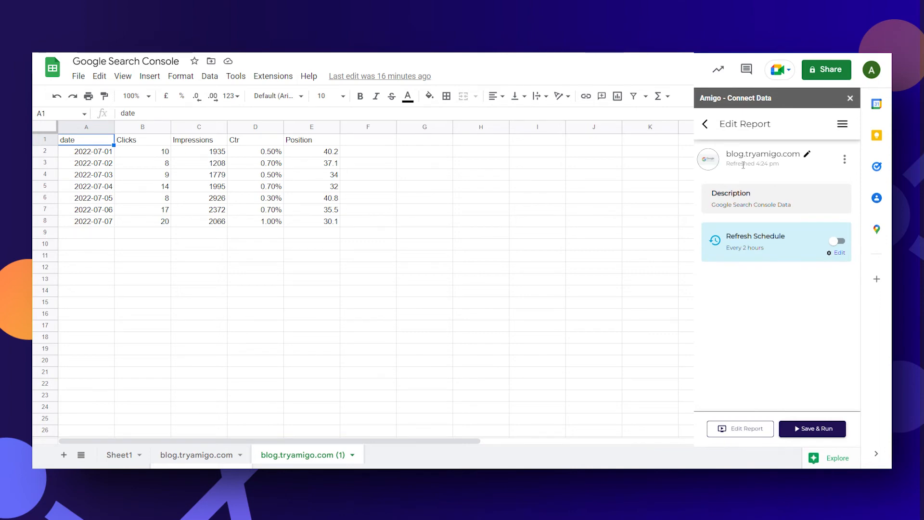
{"action": "left_click", "coordinate": [705, 124]}
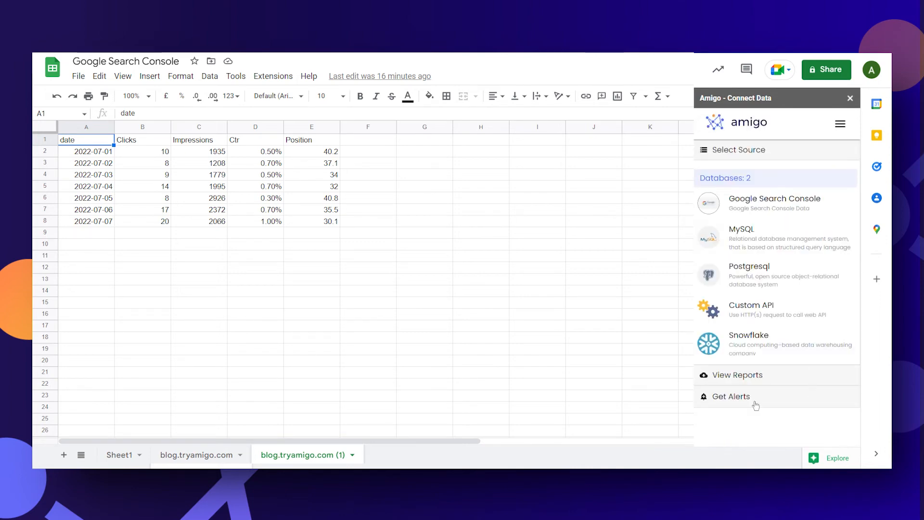
Create an alert at 10:00 AM sent to the random Slack channel.
{"action": "left_click", "coordinate": [731, 396]}
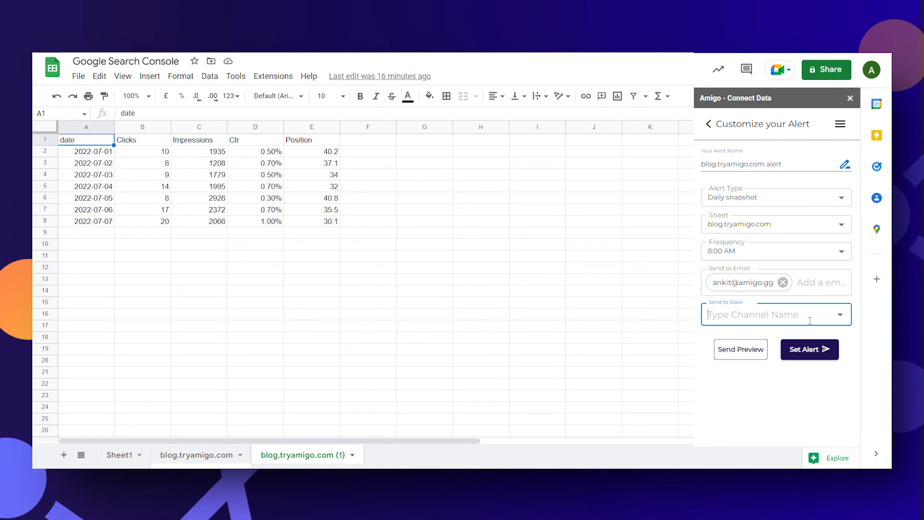
{"action": "left_click", "coordinate": [840, 250]}
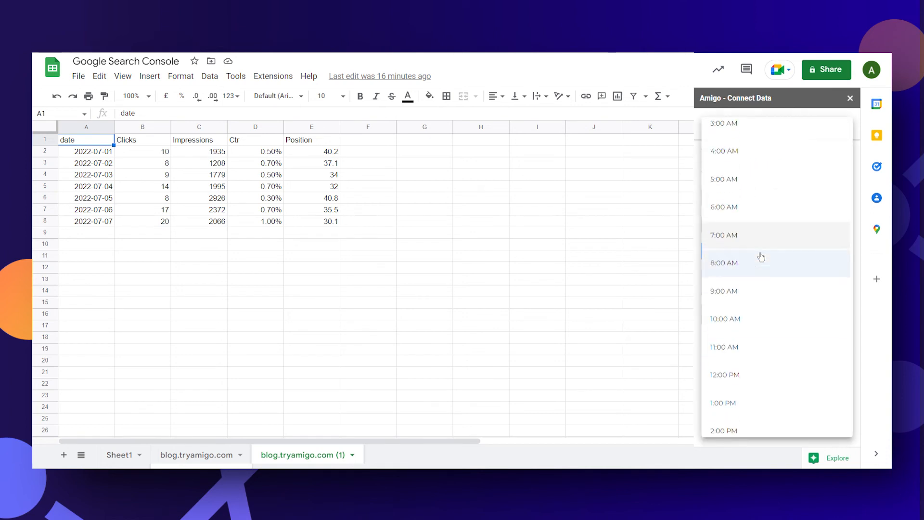
{"action": "left_click", "coordinate": [726, 318]}
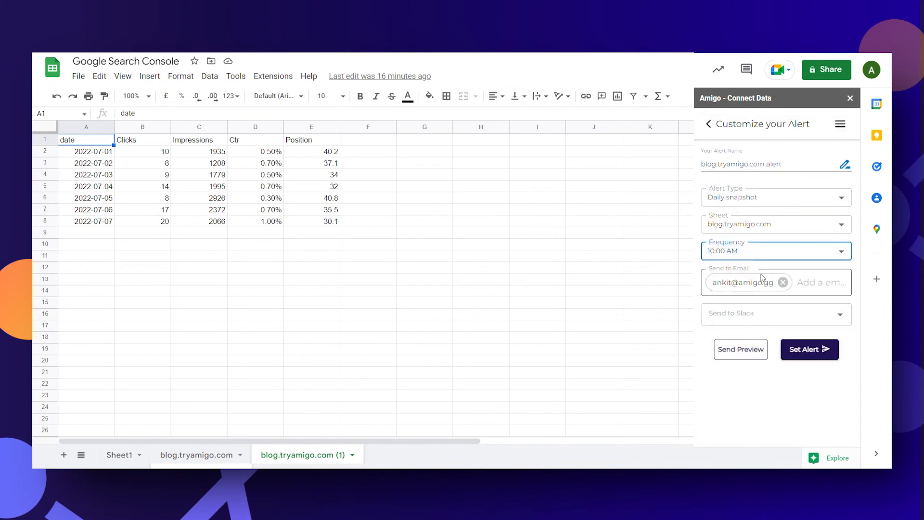
{"action": "left_click", "coordinate": [774, 313]}
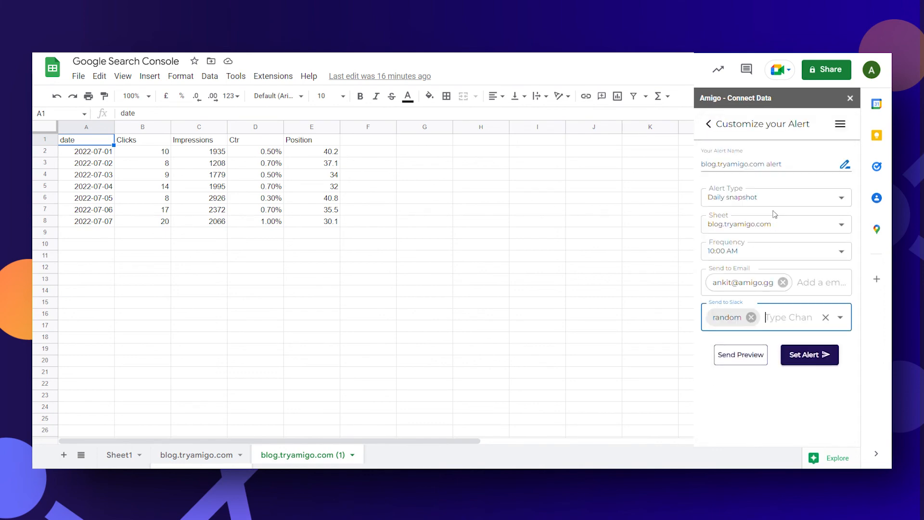